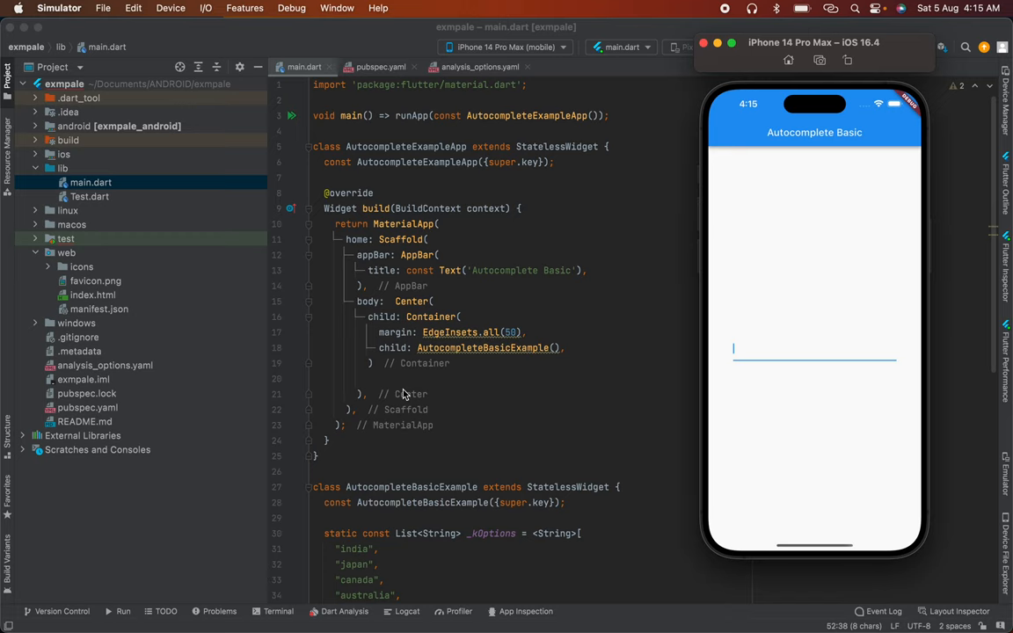
{"action": "mouse_move", "coordinate": [752, 352]}
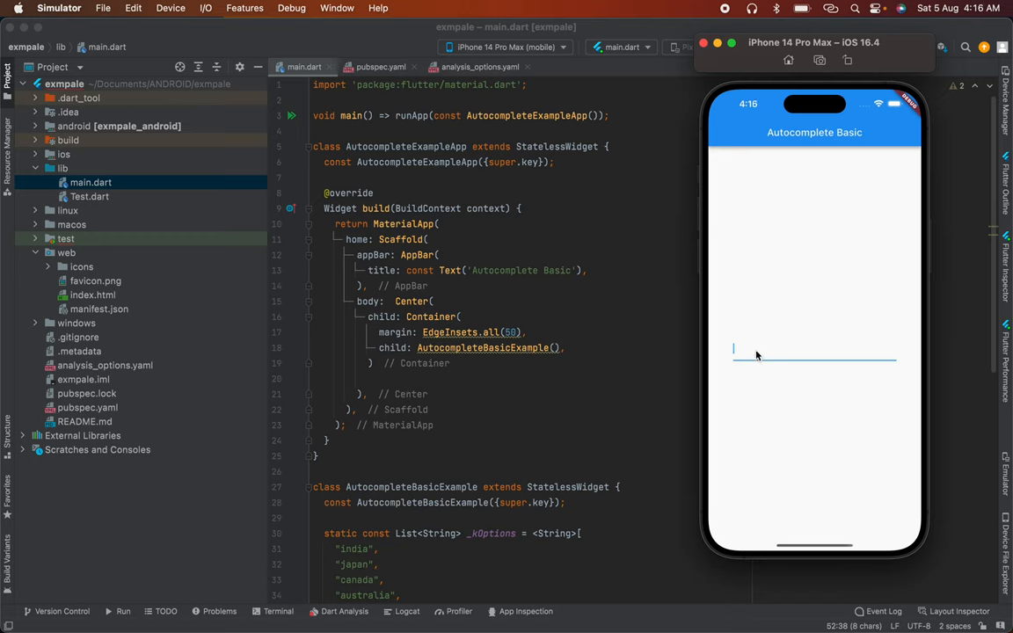
{"action": "mouse_move", "coordinate": [762, 401]}
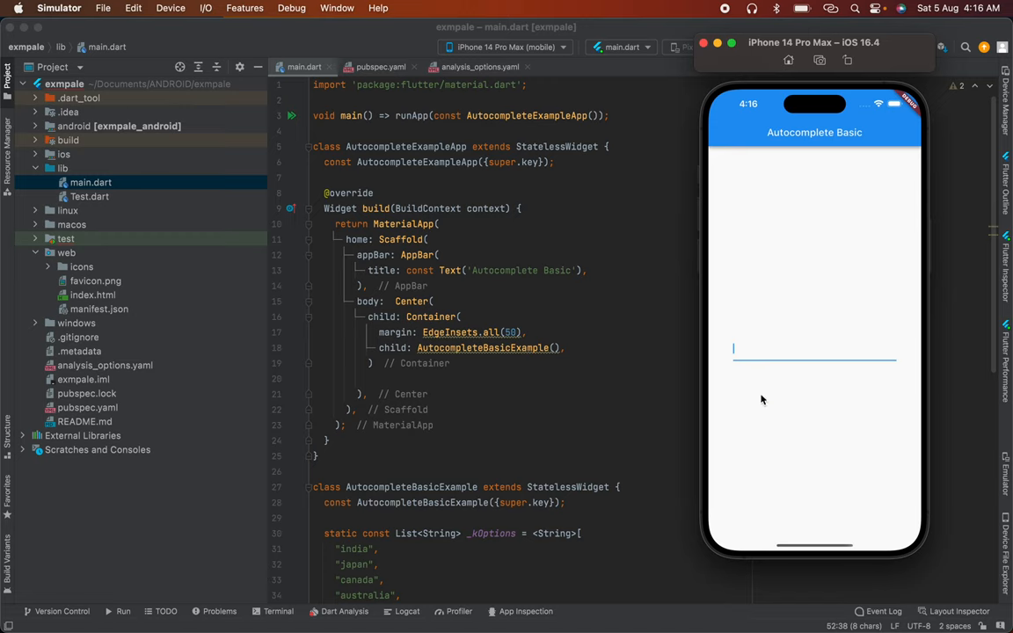
{"action": "mouse_move", "coordinate": [800, 444]}
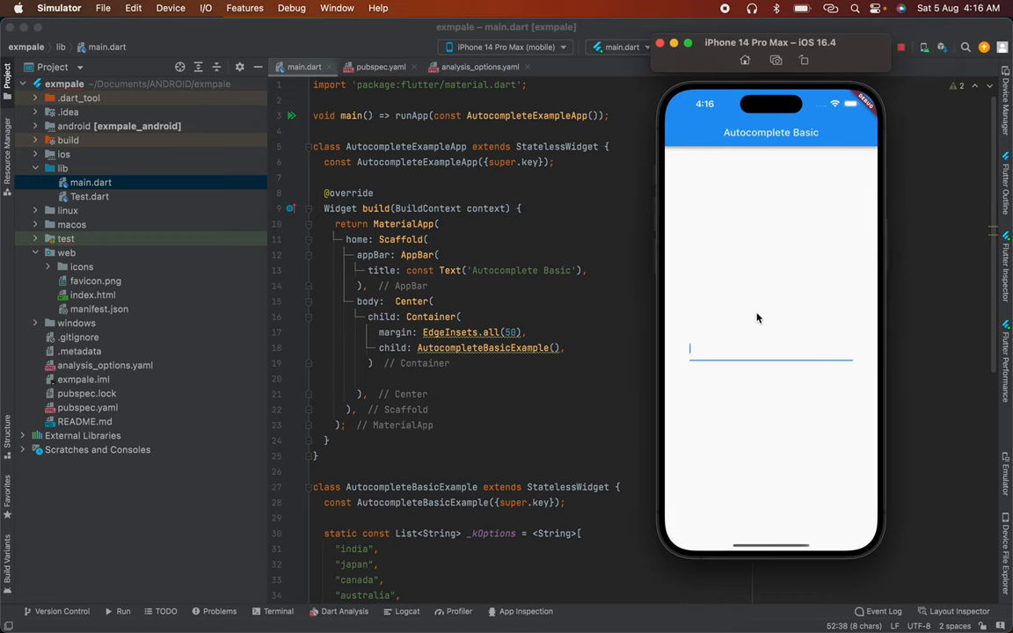
{"action": "mouse_move", "coordinate": [718, 350]}
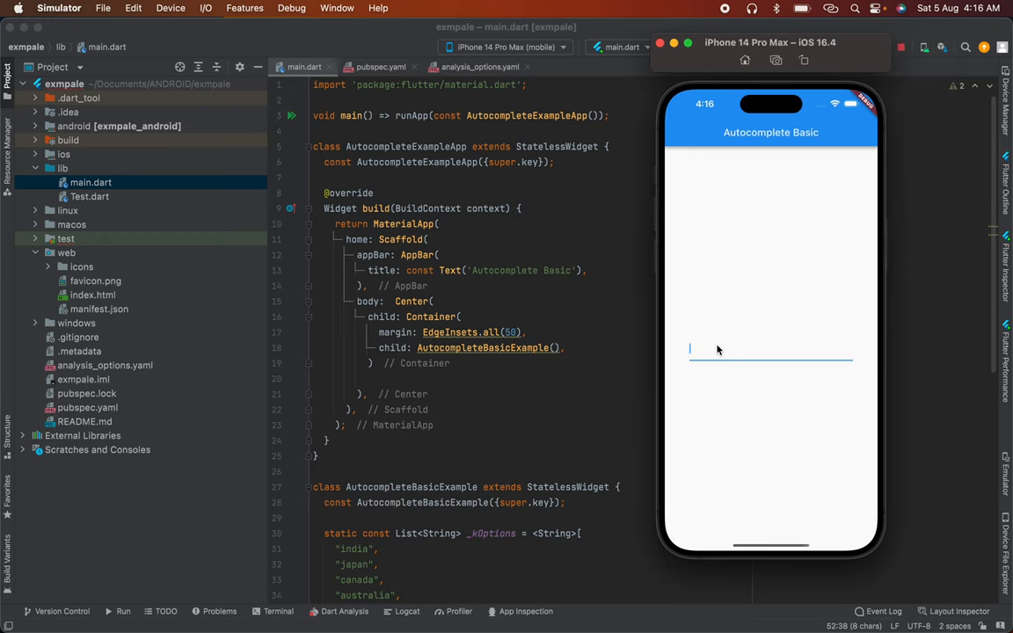
Type 'in' in the demo's field and choose 'india' from the suggestions
{"action": "left_click", "coordinate": [770, 349]}
{"action": "type", "text": "i"}
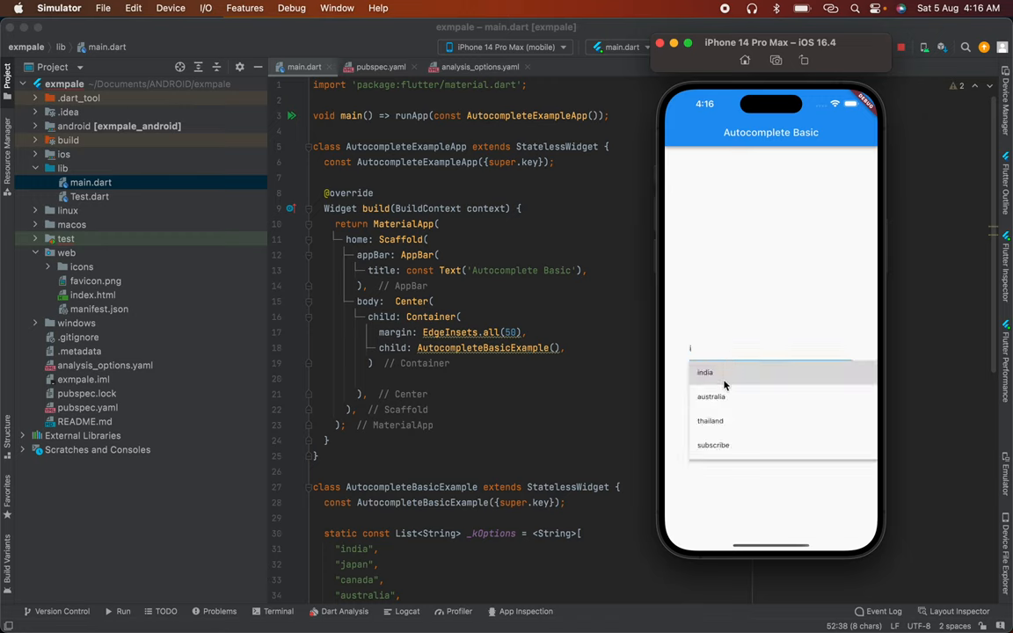
{"action": "type", "text": "n"}
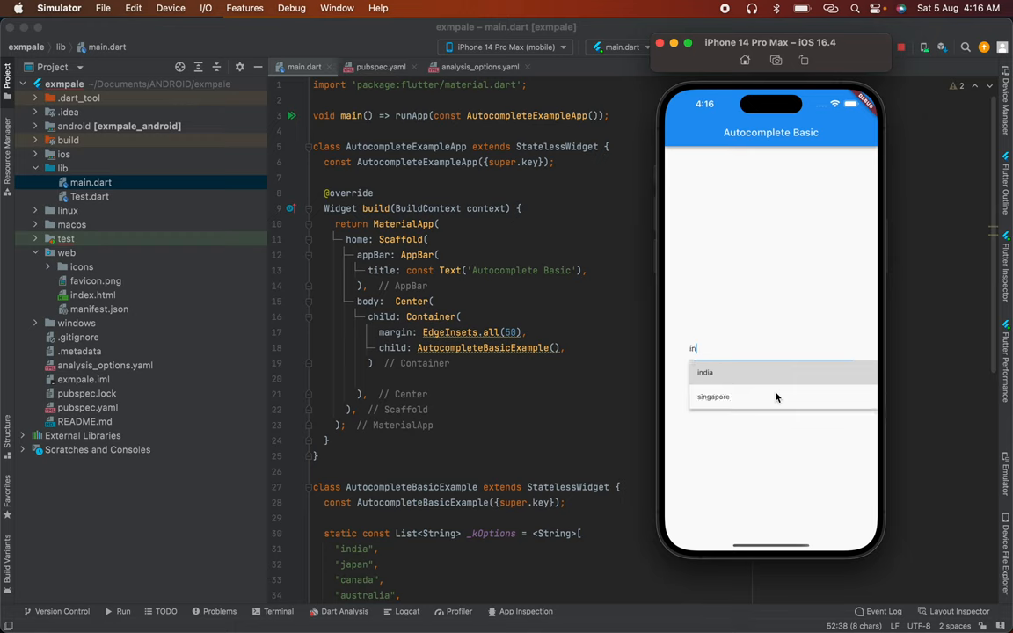
{"action": "left_click", "coordinate": [705, 372]}
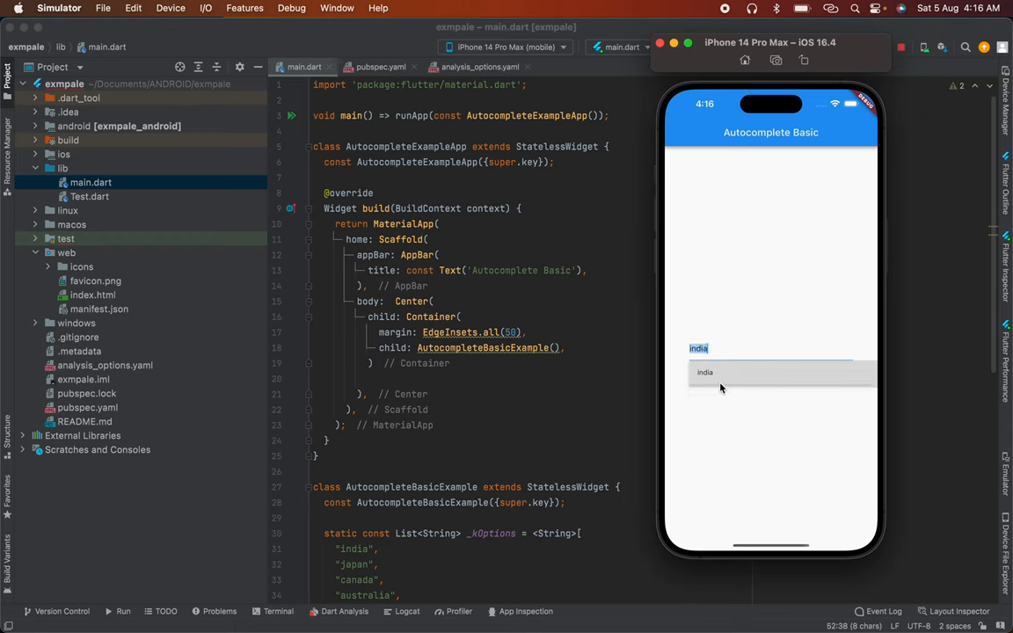
{"action": "left_click", "coordinate": [704, 372]}
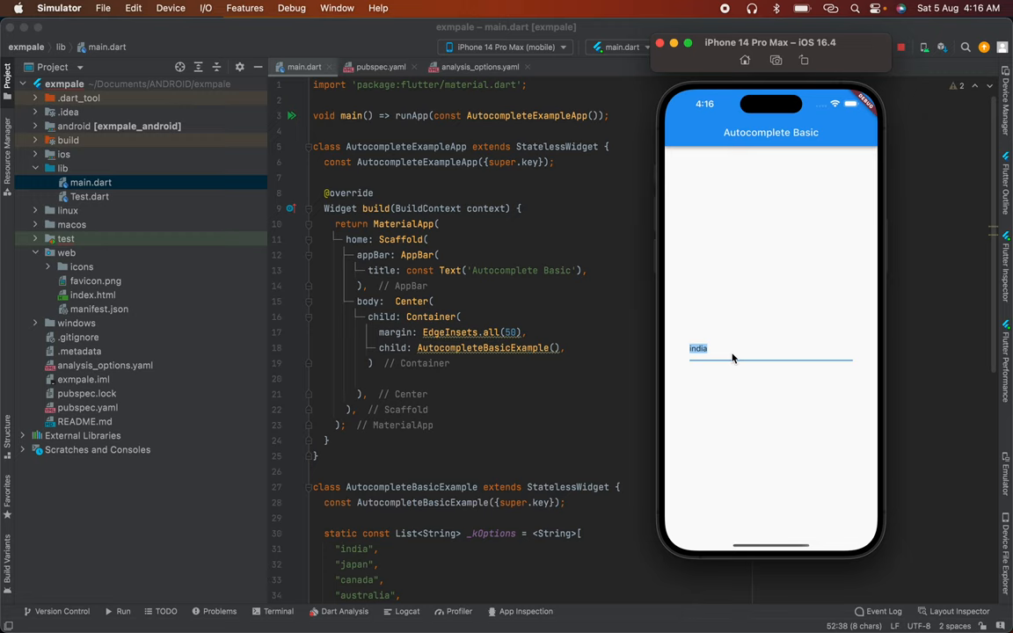
{"action": "mouse_move", "coordinate": [714, 327]}
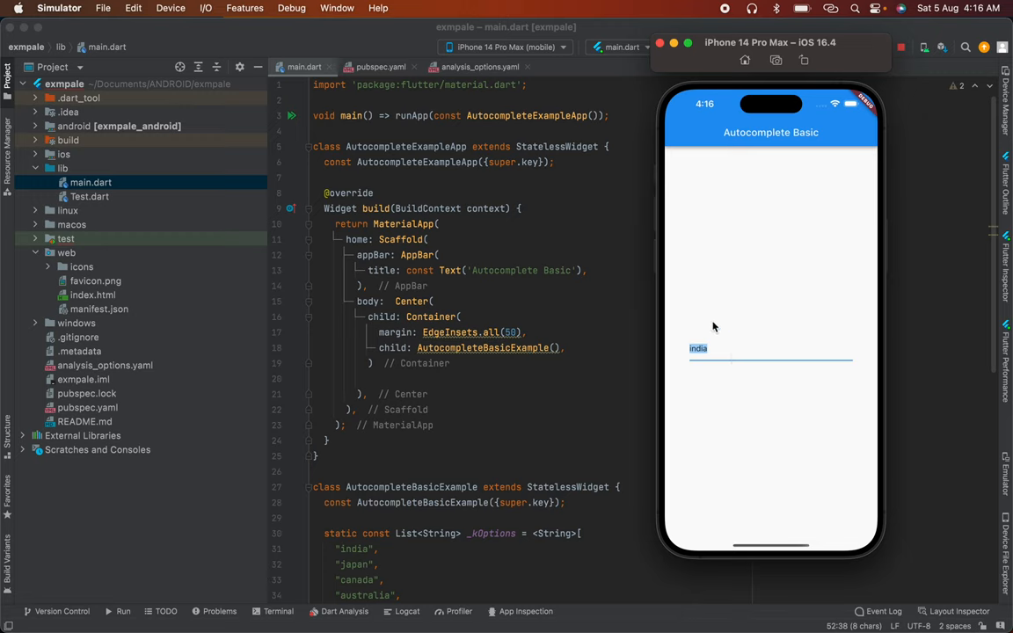
{"action": "mouse_move", "coordinate": [771, 392]}
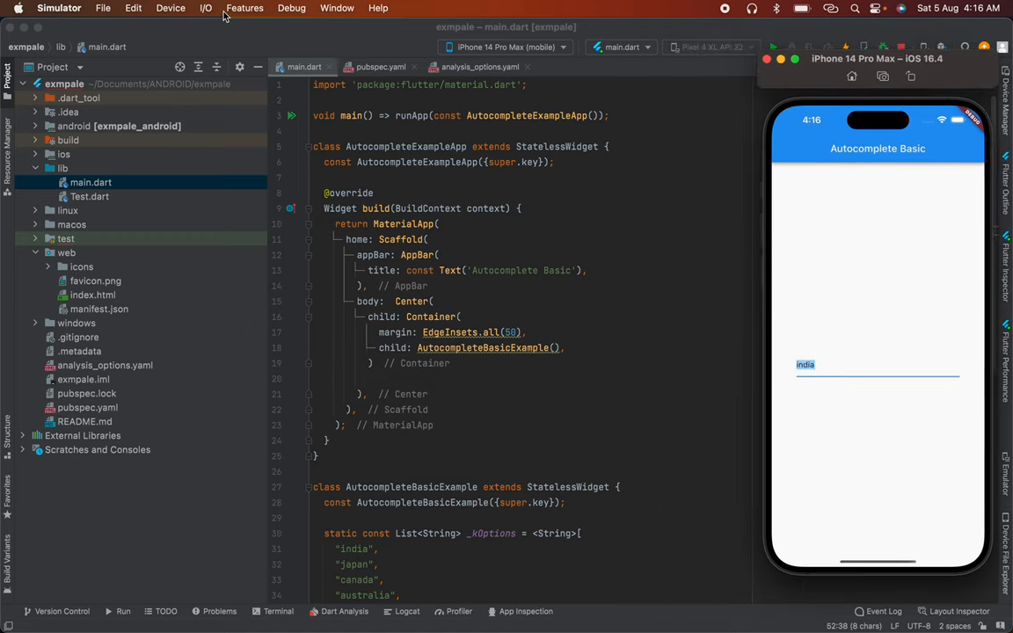
Bring the Android Studio window back in front of the simulator
{"action": "left_click", "coordinate": [103, 8]}
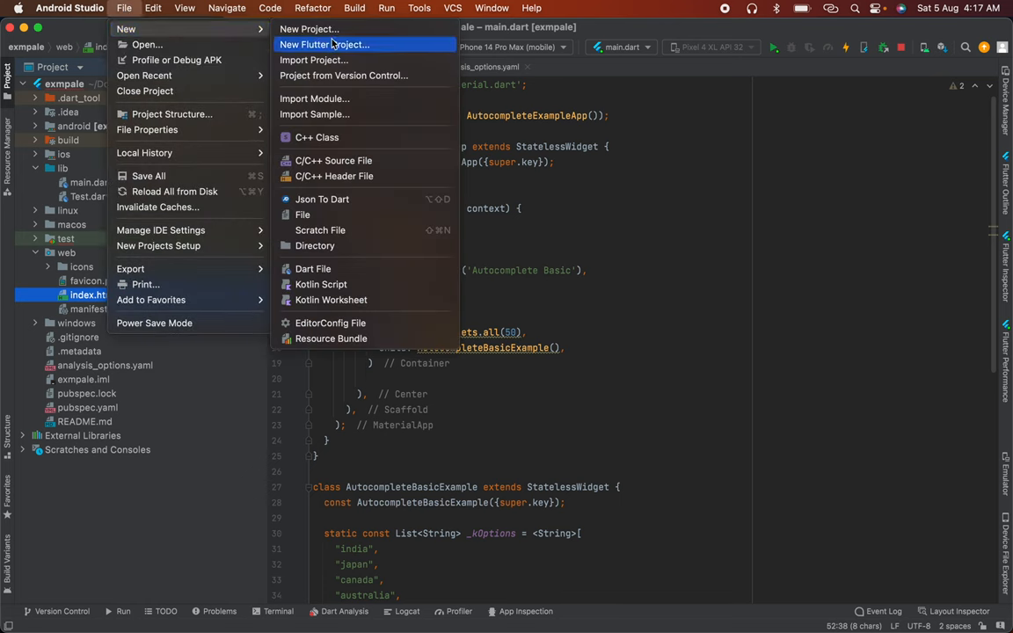
{"action": "mouse_move", "coordinate": [347, 49]}
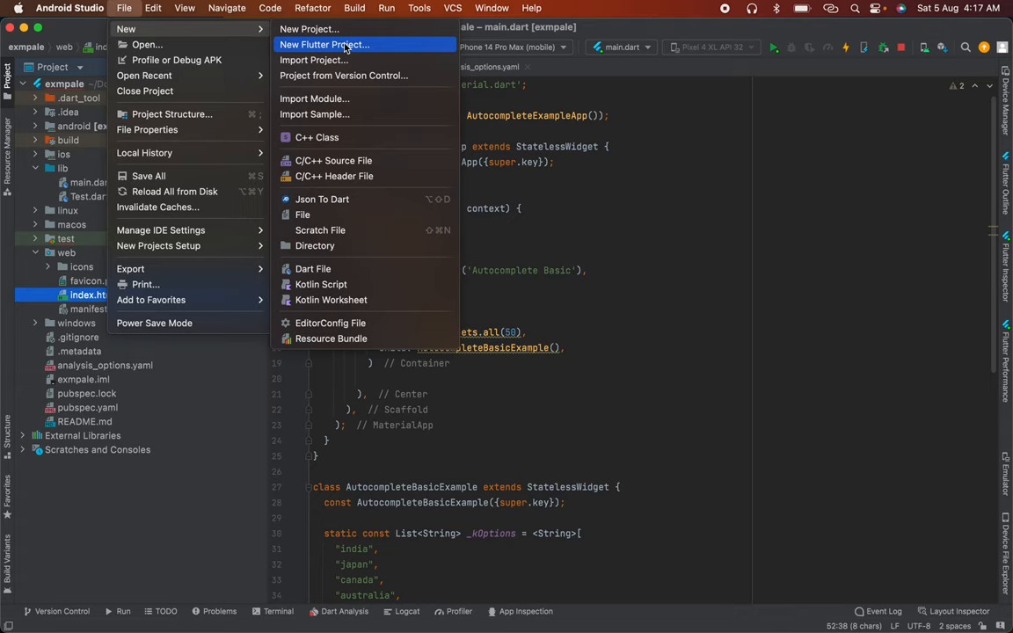
{"action": "mouse_move", "coordinate": [350, 49]}
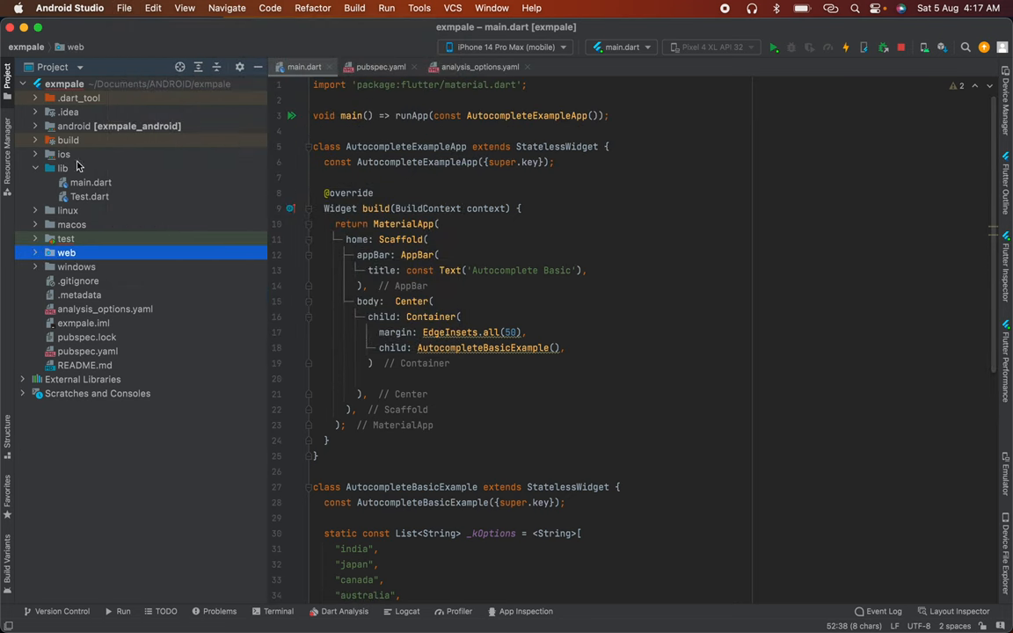
{"action": "left_click", "coordinate": [62, 168]}
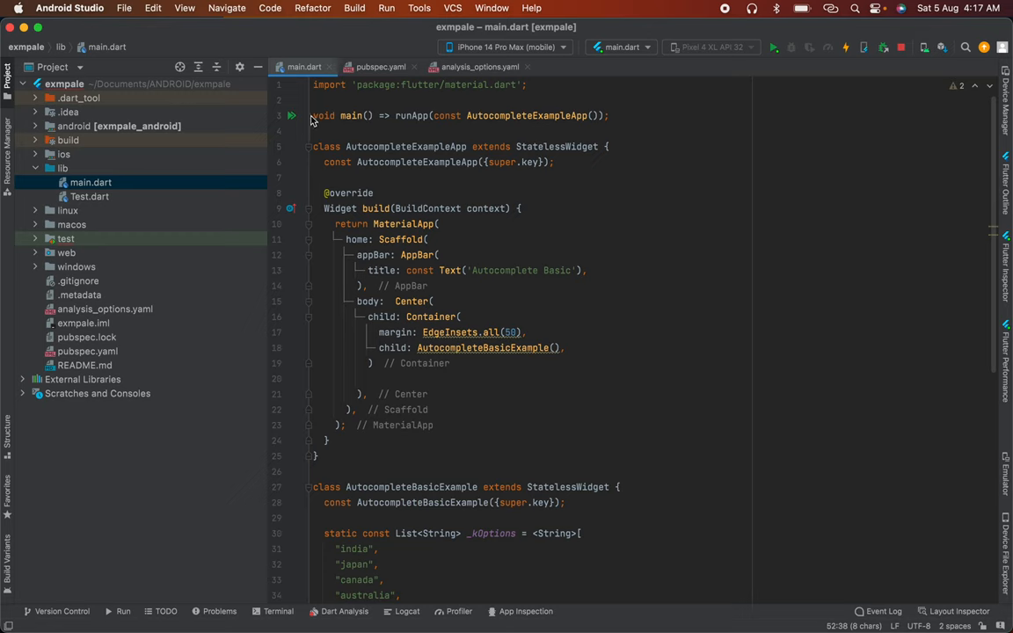
{"action": "double_click", "coordinate": [411, 115]}
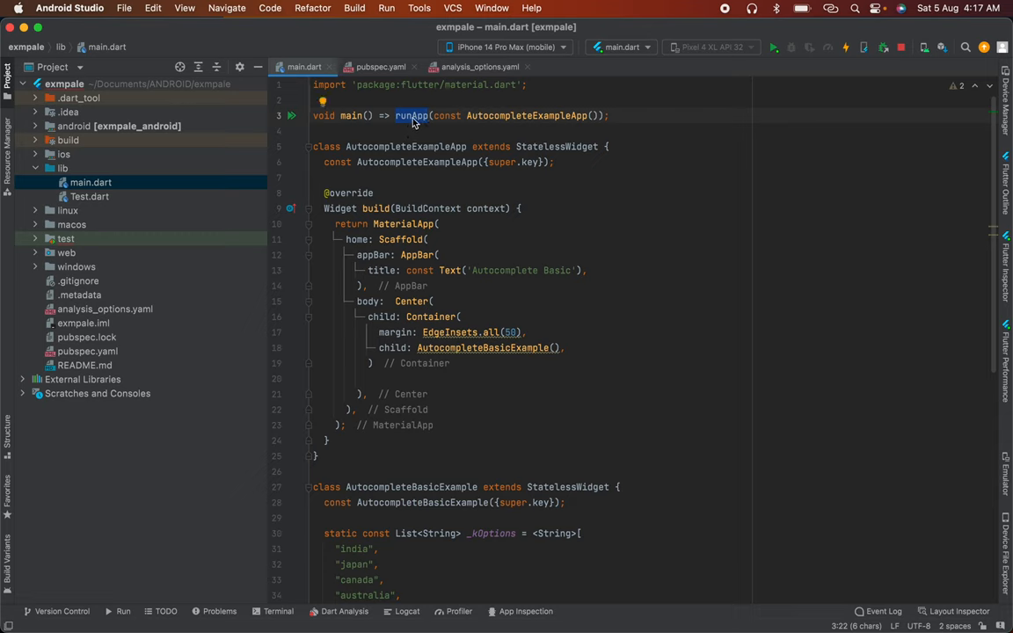
{"action": "mouse_move", "coordinate": [537, 115]}
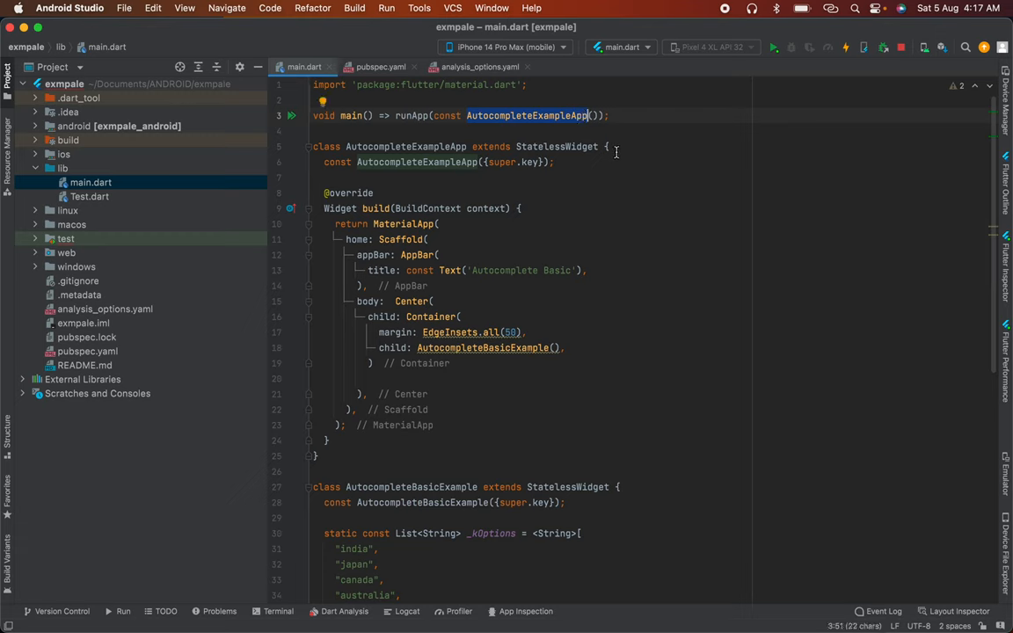
{"action": "mouse_move", "coordinate": [315, 176]}
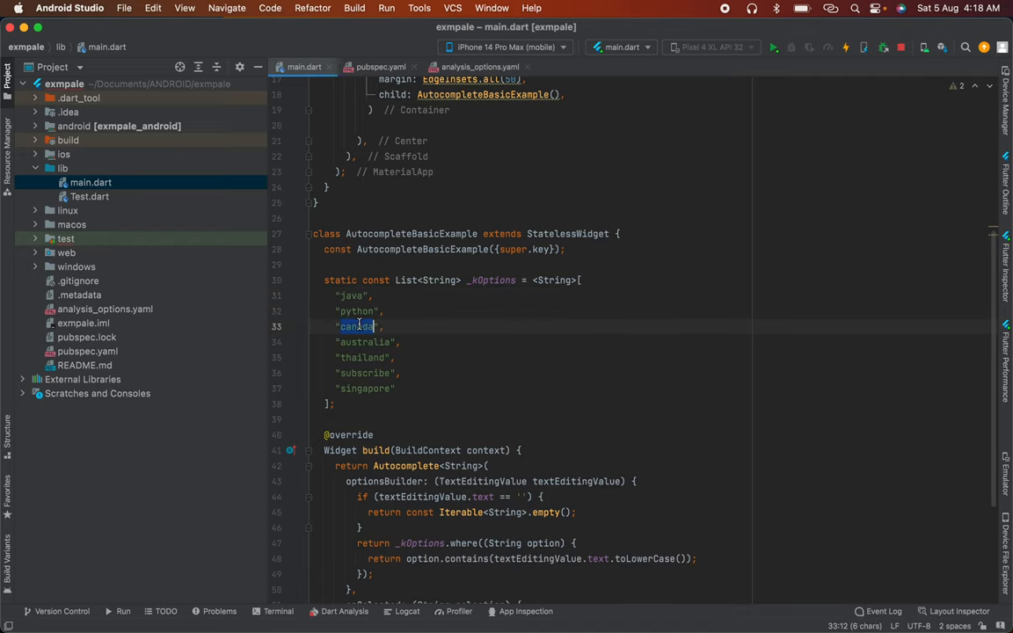
Replace the country options with tech skills such as javascript and aws
{"action": "type", "text": "javascript\","}
{"action": "left_click", "coordinate": [370, 357]}
{"action": "type", "text": "\"kubernetes"}
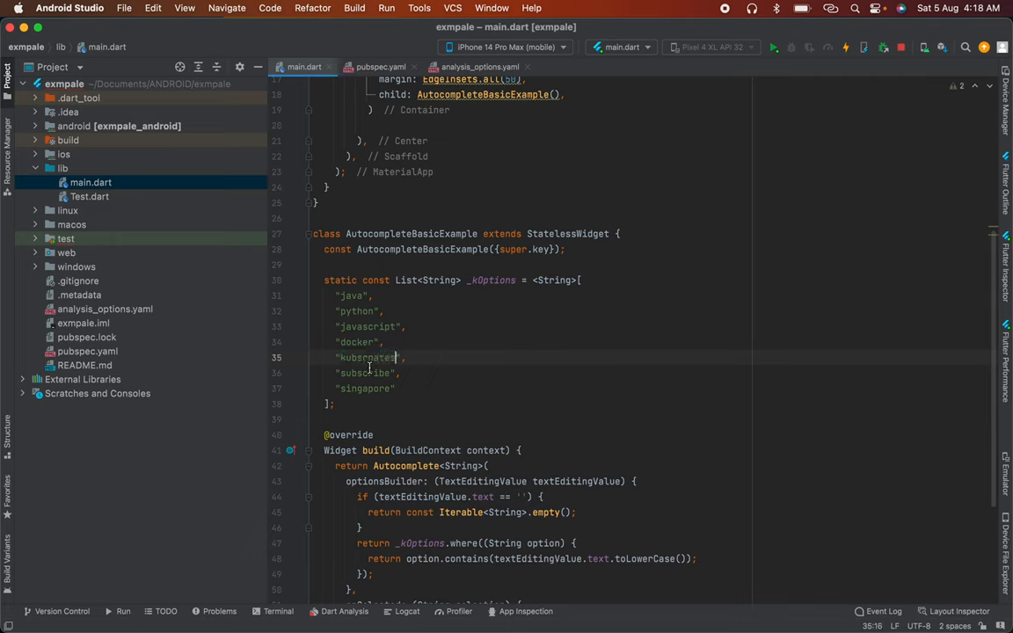
{"action": "type", "text": "aws\","}
{"action": "type", "text": "\"spring boot\","}
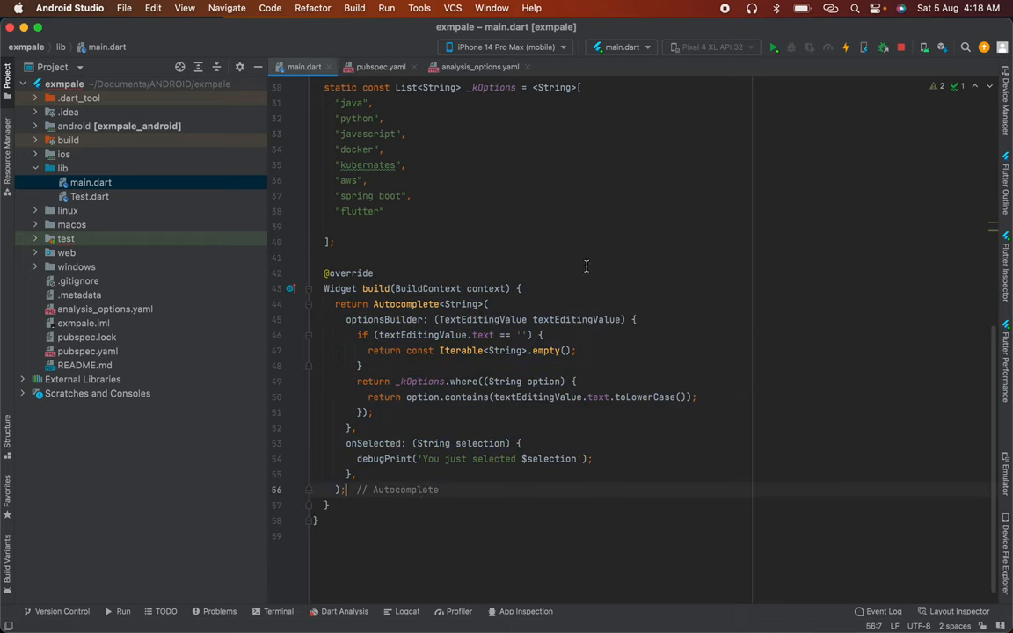
Inspect the Autocomplete widget's source in autocomplete.dart, then return to main.dart
{"action": "double_click", "coordinate": [405, 305]}
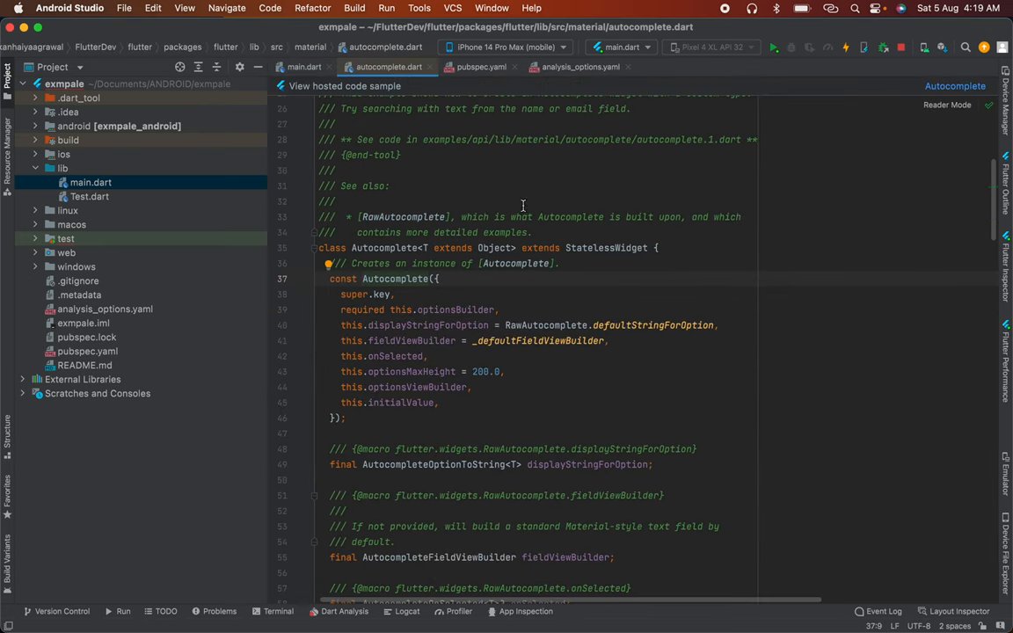
{"action": "double_click", "coordinate": [495, 247]}
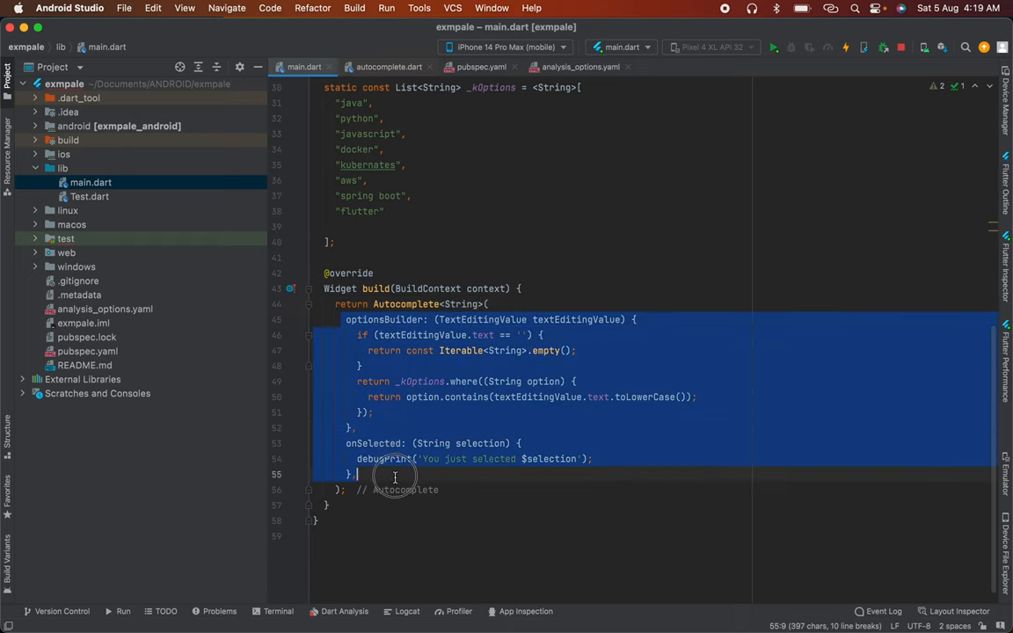
Delete the blank line above '];' in _kOptions and reformat the code
{"action": "left_click", "coordinate": [396, 319]}
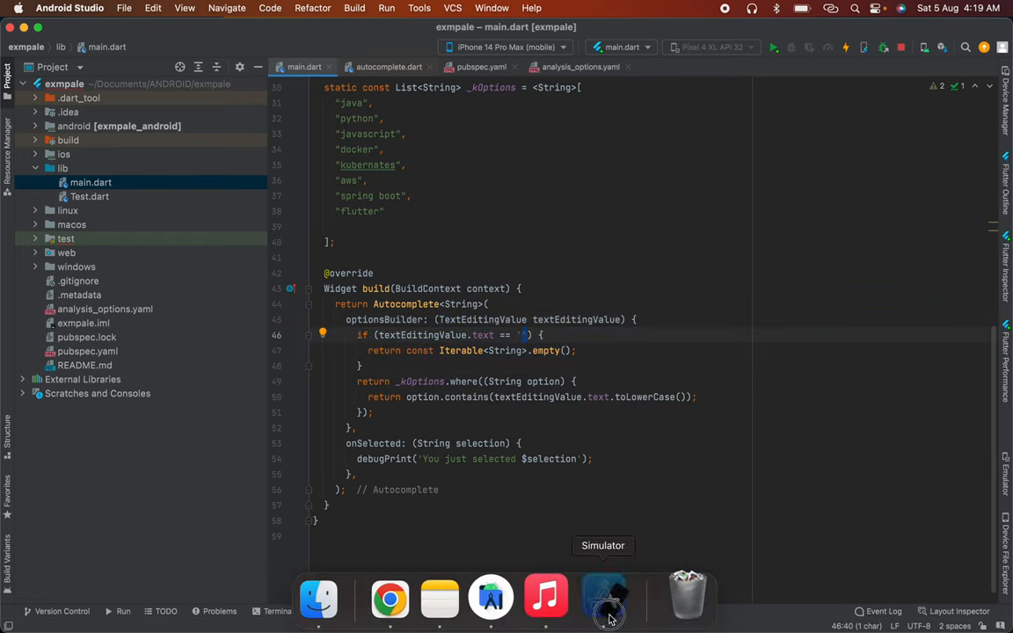
{"action": "left_click", "coordinate": [604, 599]}
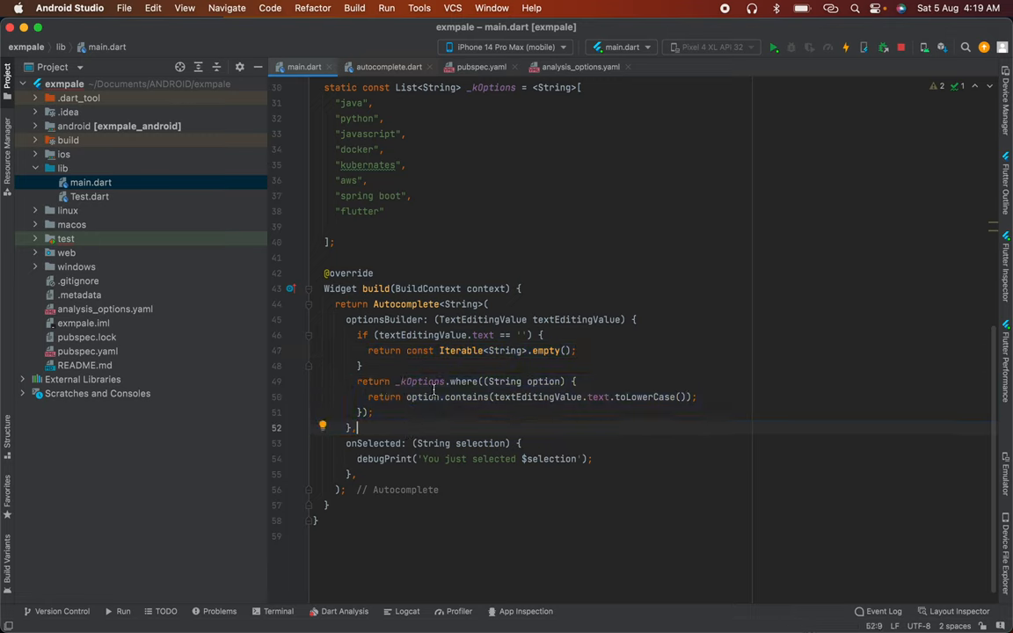
{"action": "double_click", "coordinate": [464, 381]}
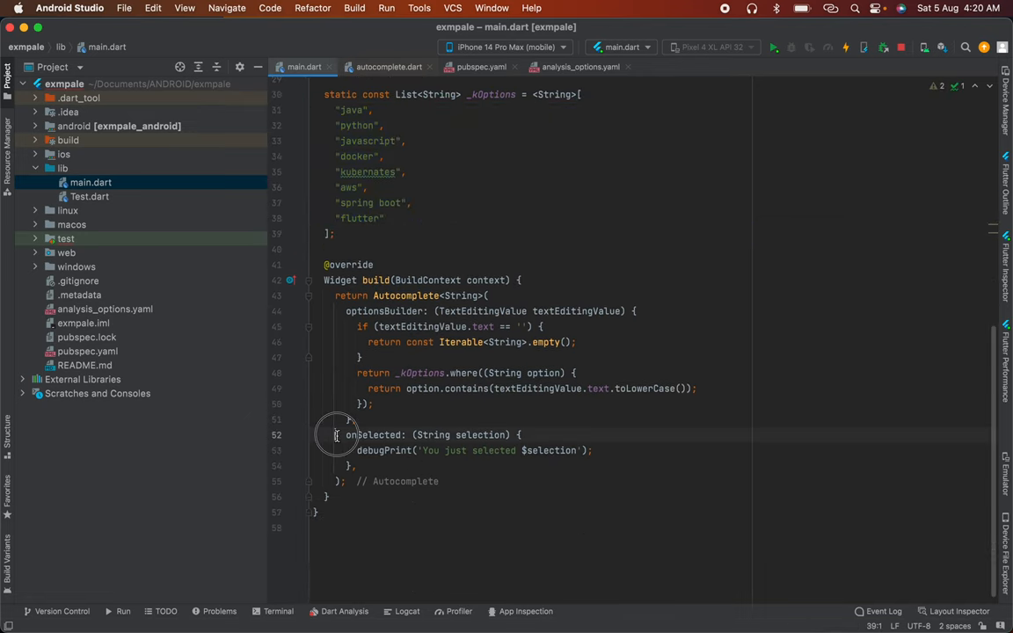
Hot restart Autocomplete Basic and bring the iPhone 14 Pro Max simulator forward
{"action": "double_click", "coordinate": [479, 434]}
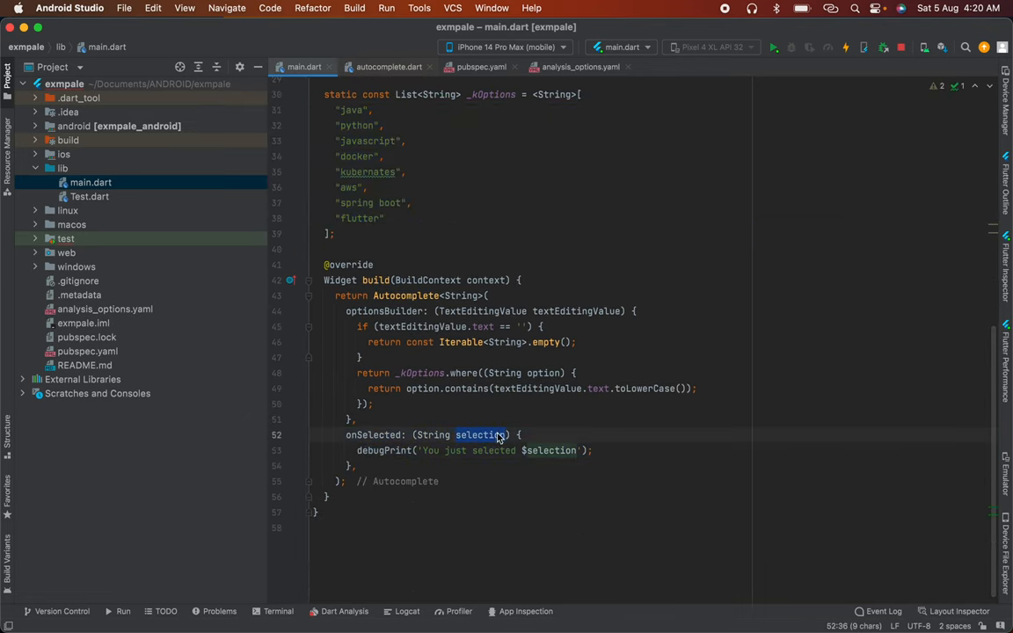
{"action": "left_click", "coordinate": [665, 451]}
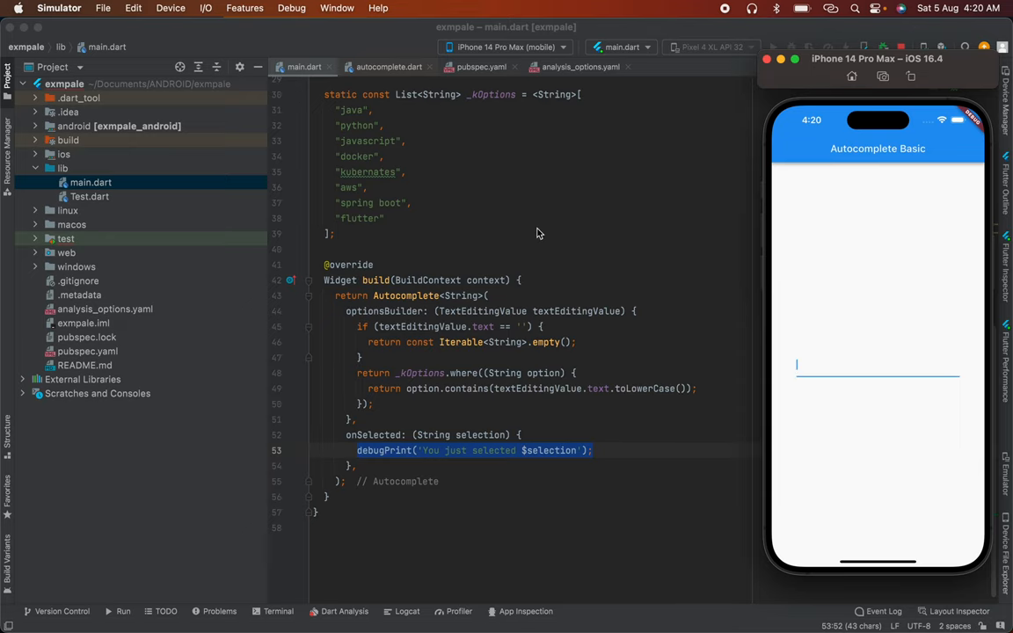
Type 'do' in the app and select the docker suggestion
{"action": "type", "text": "do"}
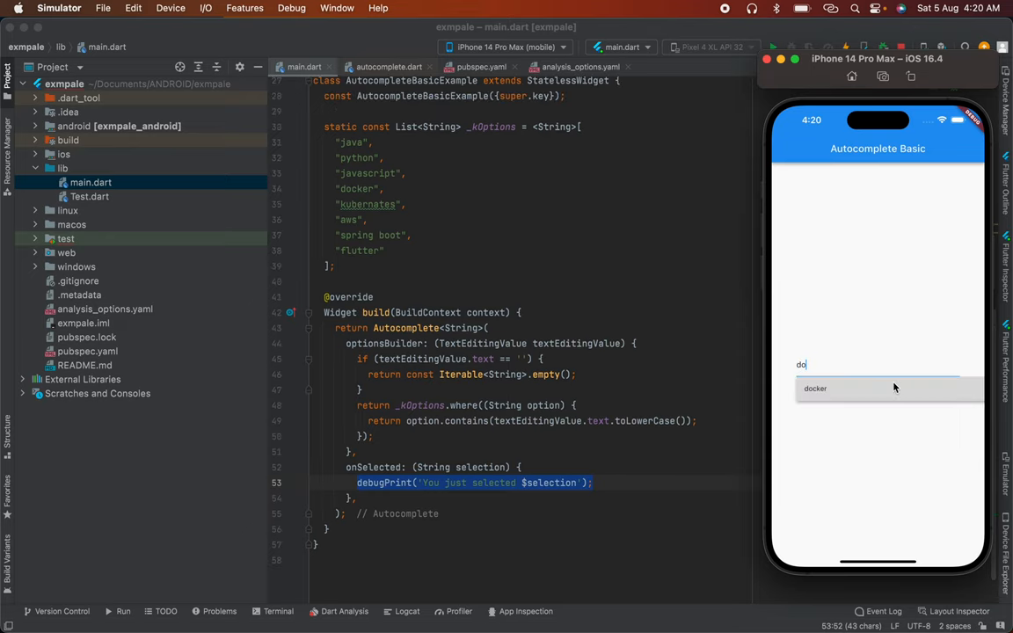
{"action": "left_click", "coordinate": [815, 388]}
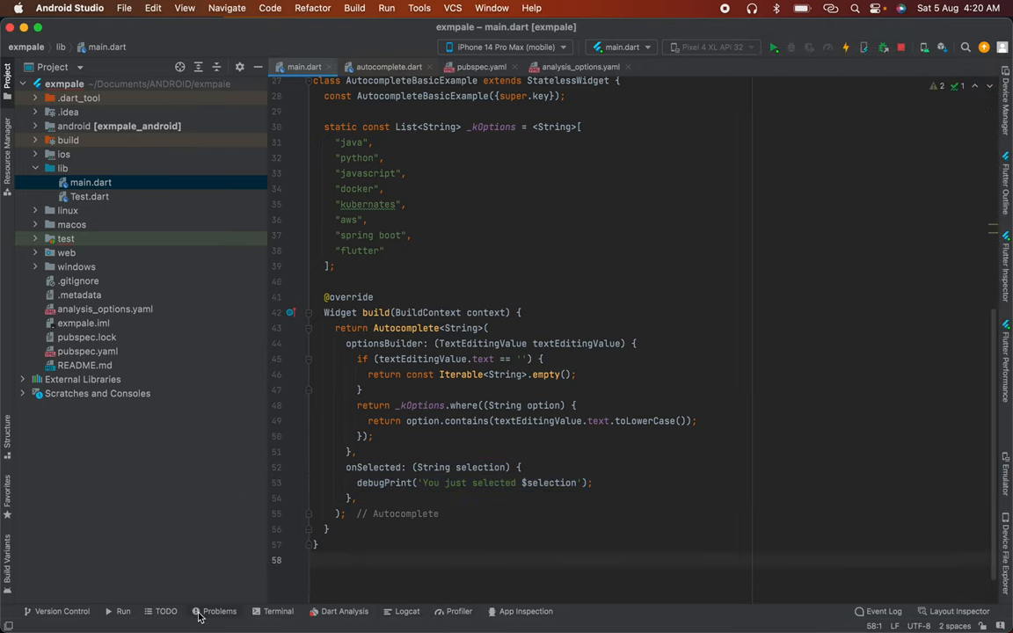
Show the Run console line 'You just selected docker'
{"action": "left_click", "coordinate": [407, 611]}
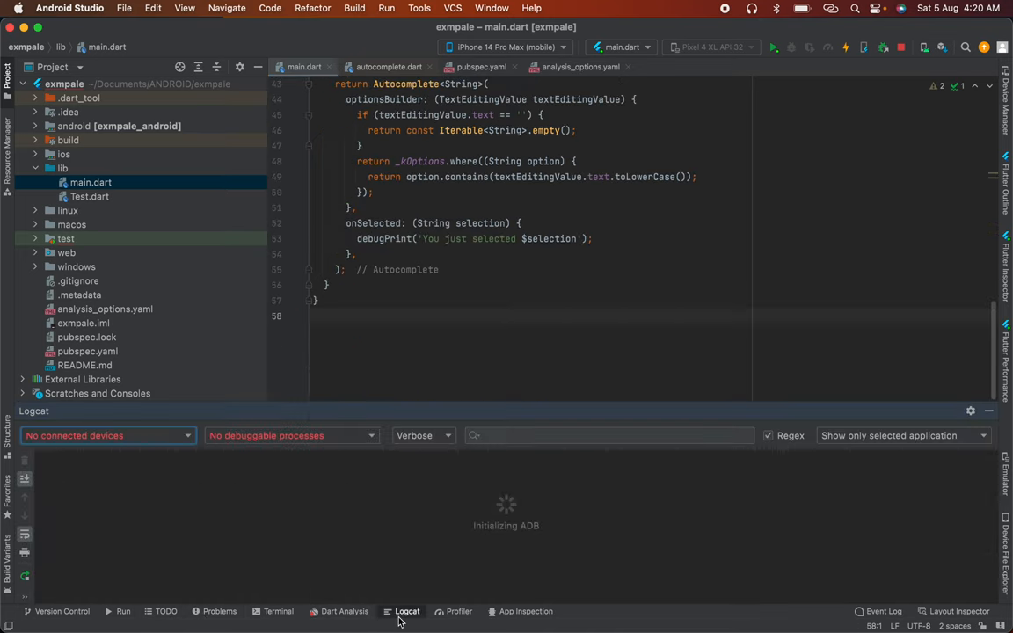
{"action": "left_click", "coordinate": [278, 611]}
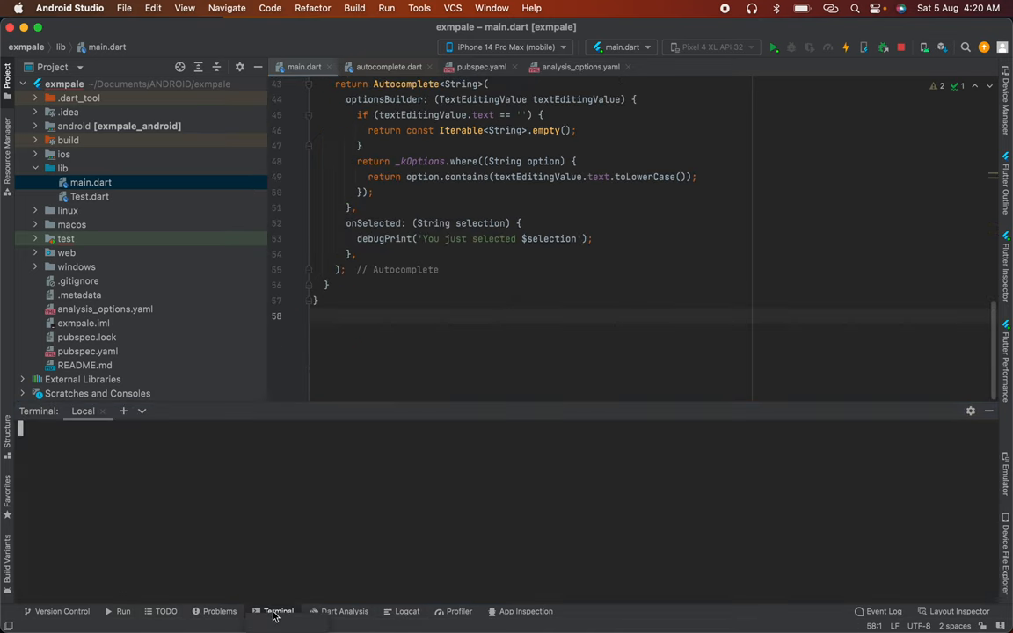
{"action": "left_click", "coordinate": [166, 611]}
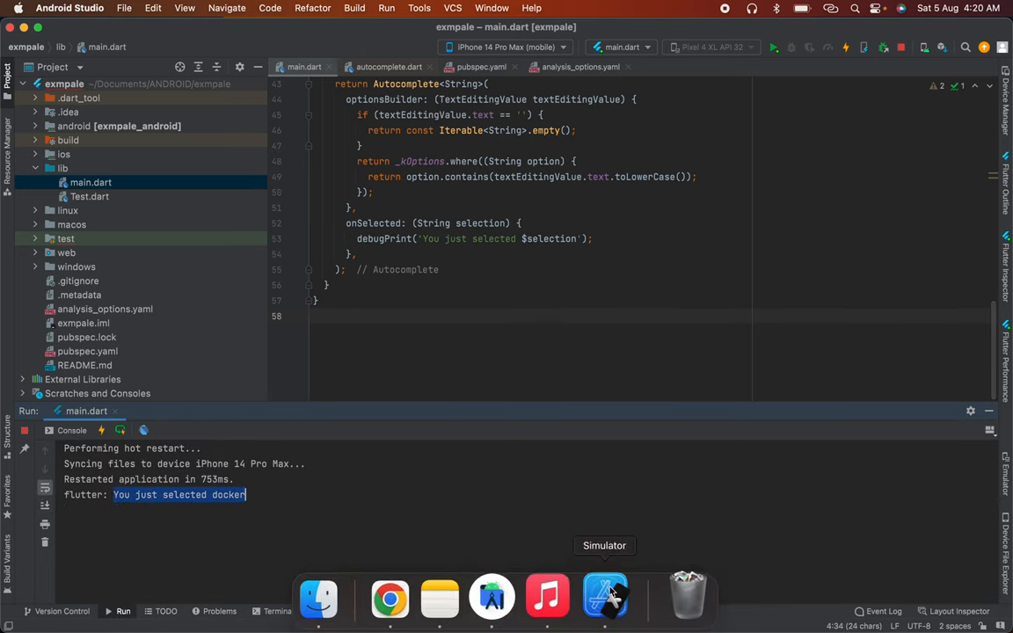
Type 'ja' in the simulator app and select javascript
{"action": "left_click", "coordinate": [605, 596]}
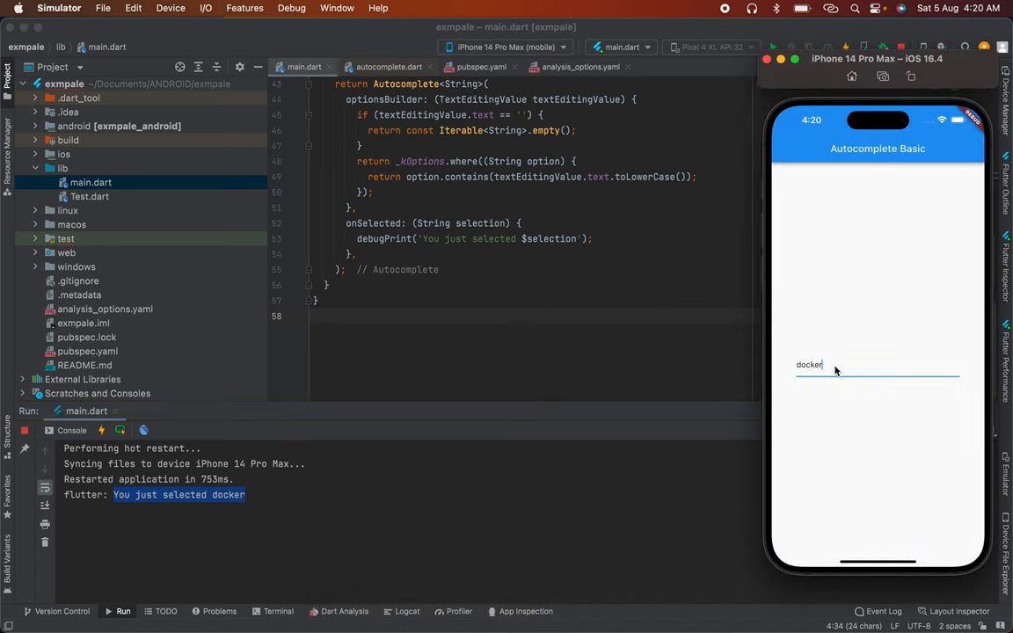
{"action": "type", "text": "ja"}
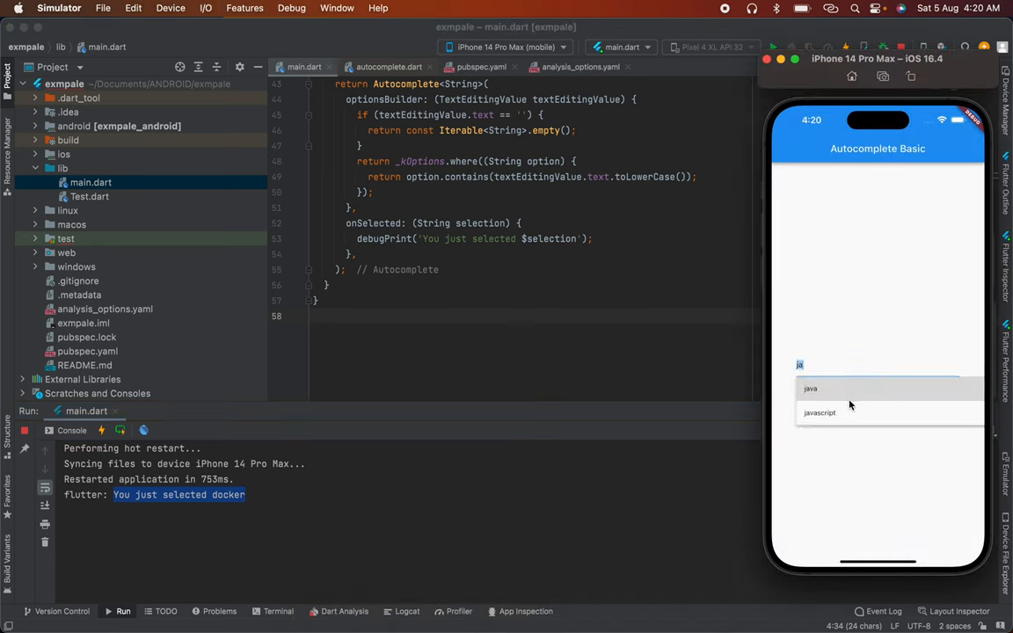
{"action": "left_click", "coordinate": [819, 412]}
{"action": "type", "text": "\""}
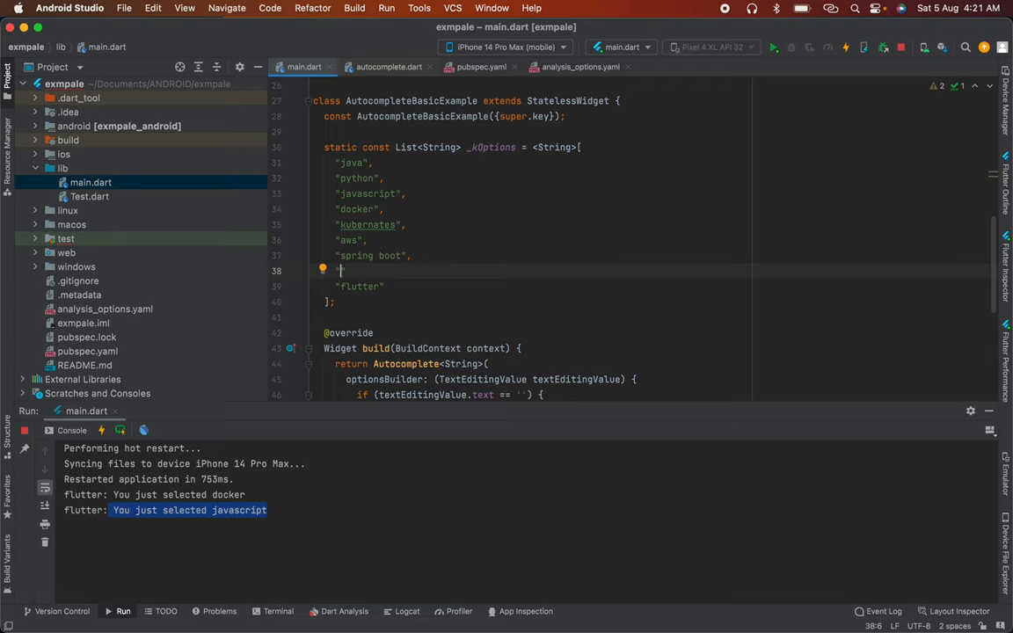
Add 'subscribe' to _kOptions, hot reload, and type 'ja' in the app
{"action": "type", "text": "sub"}
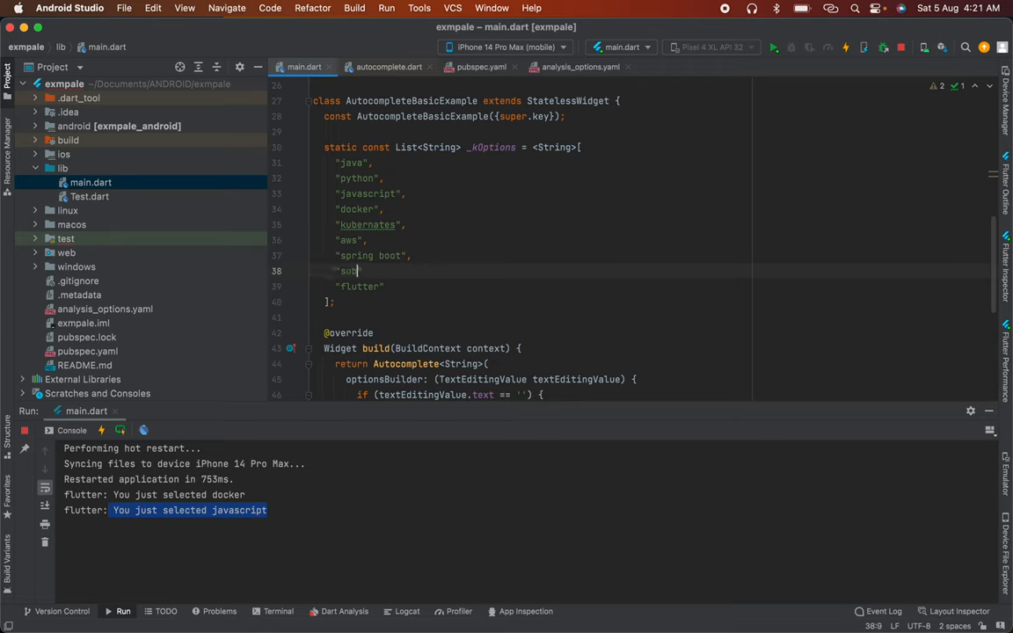
{"action": "type", "text": "scribe\","}
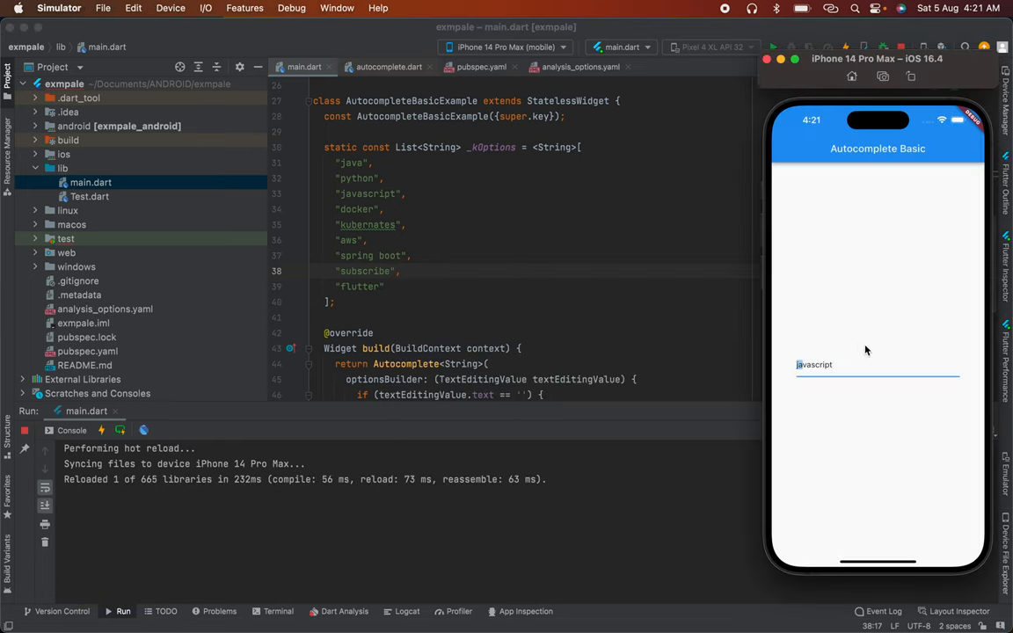
{"action": "type", "text": "ja"}
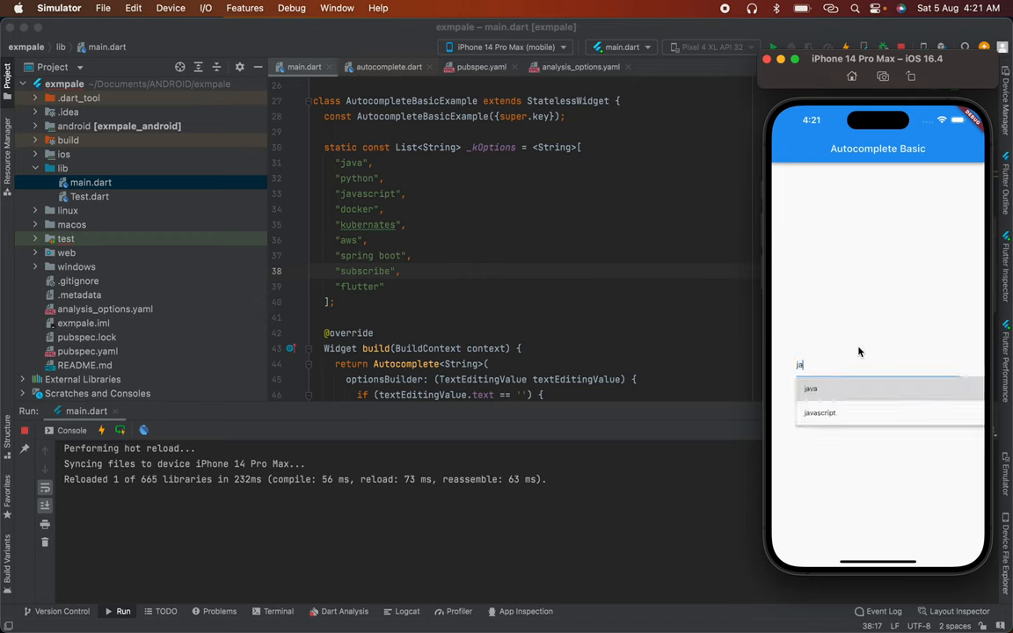